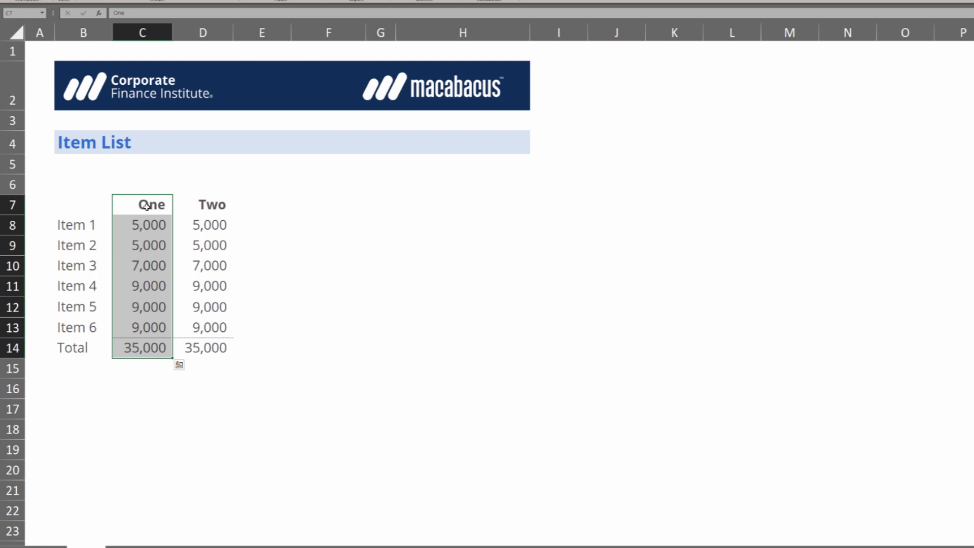
Step: Configure Go To Special to select Constants limited to Numbers, excluding text, logicals and errors
key("ctrl+alt+a")
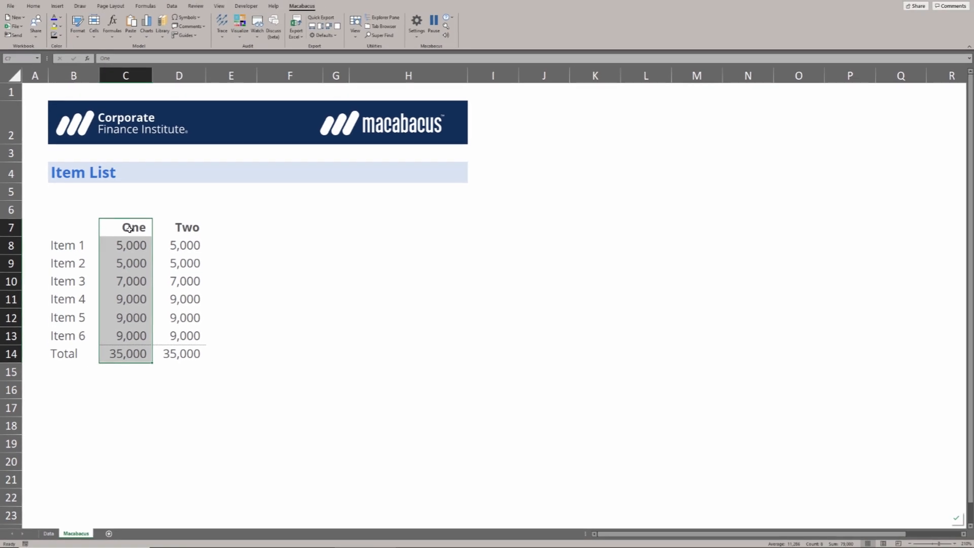
left_click(33, 6)
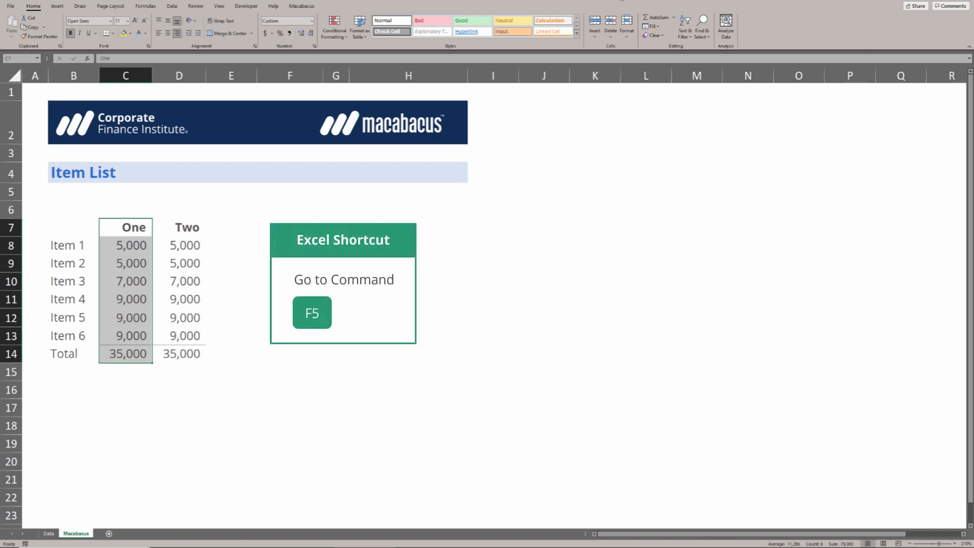
key("f5")
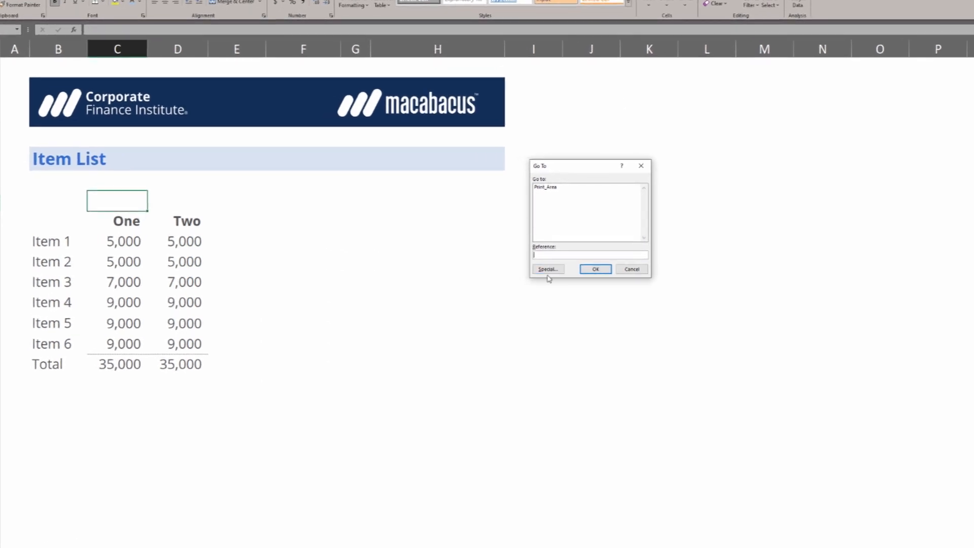
left_click(546, 268)
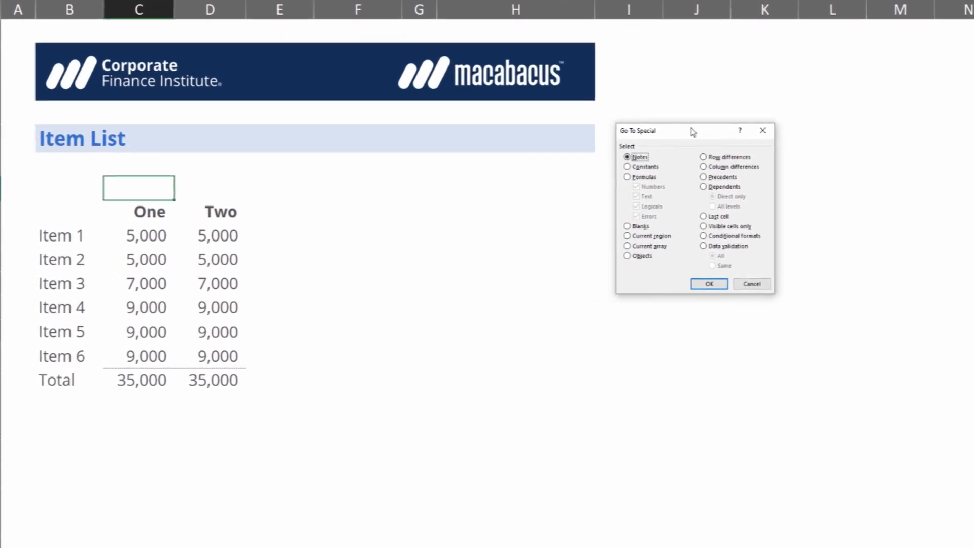
left_click(629, 167)
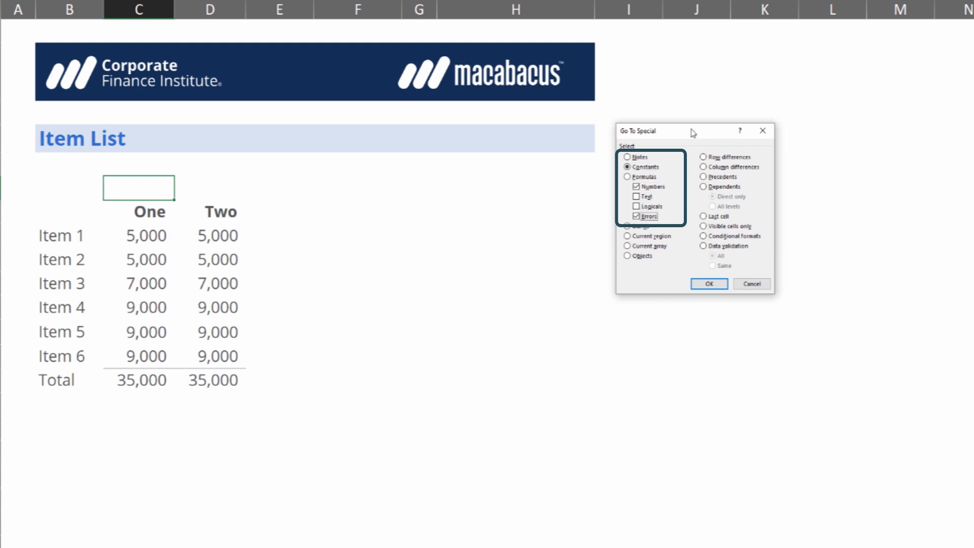
left_click(635, 215)
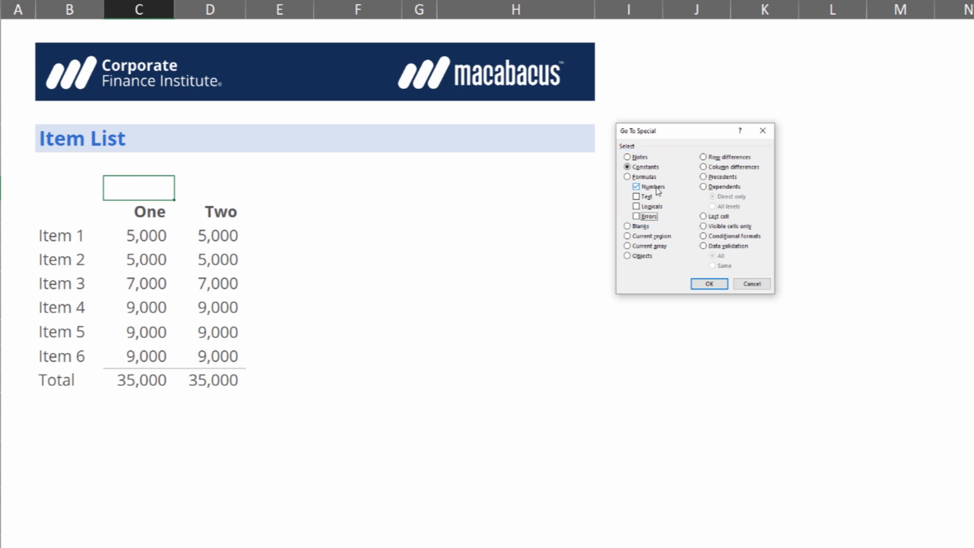
left_click(708, 283)
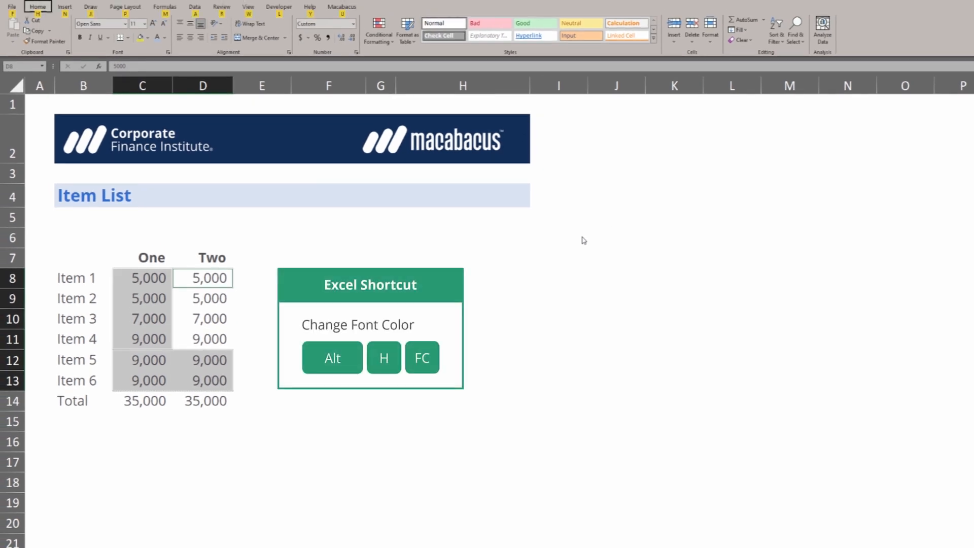
Step: Choose a custom blue font colour for the selected hard-coded numbers via Alt, H, FC, More Colors
key("alt")
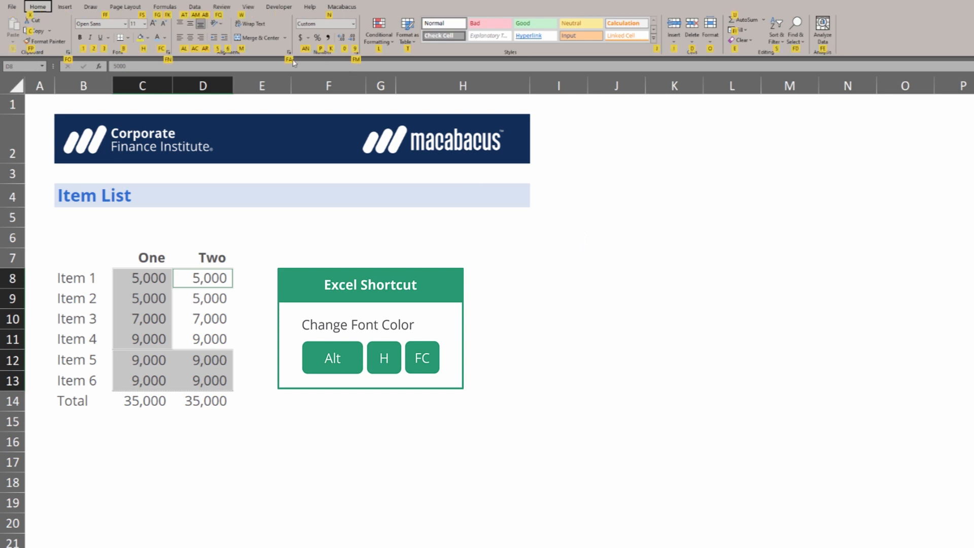
left_click(165, 37)
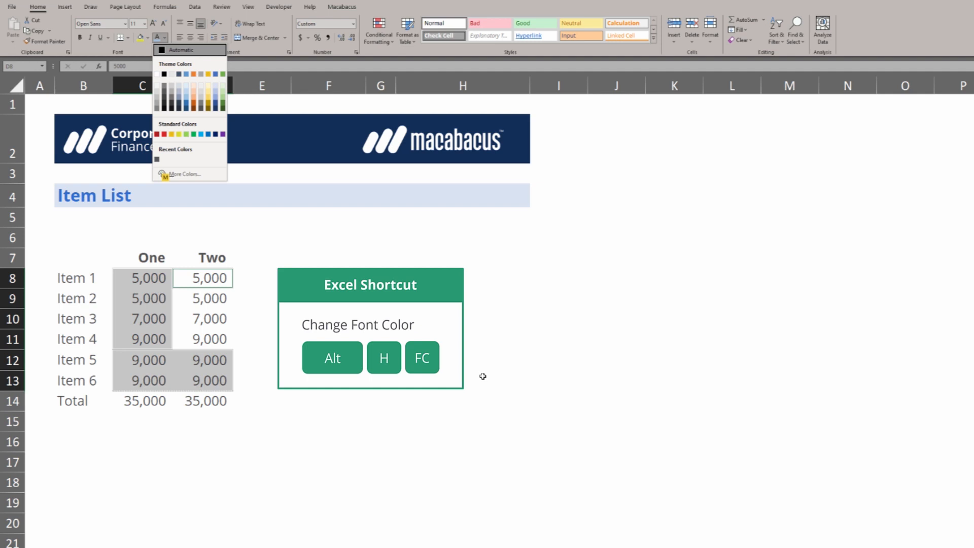
left_click(179, 91)
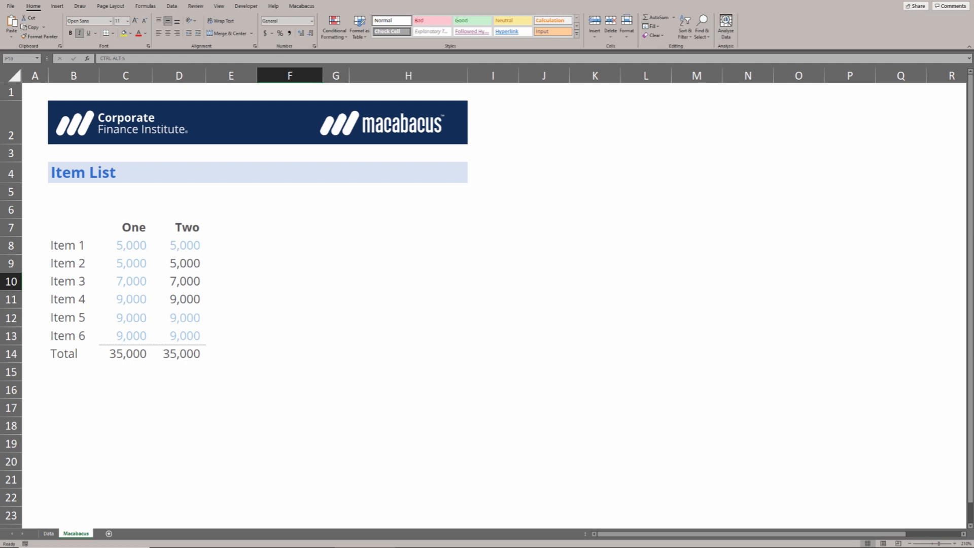
Step: Run Macabacus AutoColor Sheet (Ctrl+Alt+S) to colour column Two by cell type
key("ctrl+alt+s")
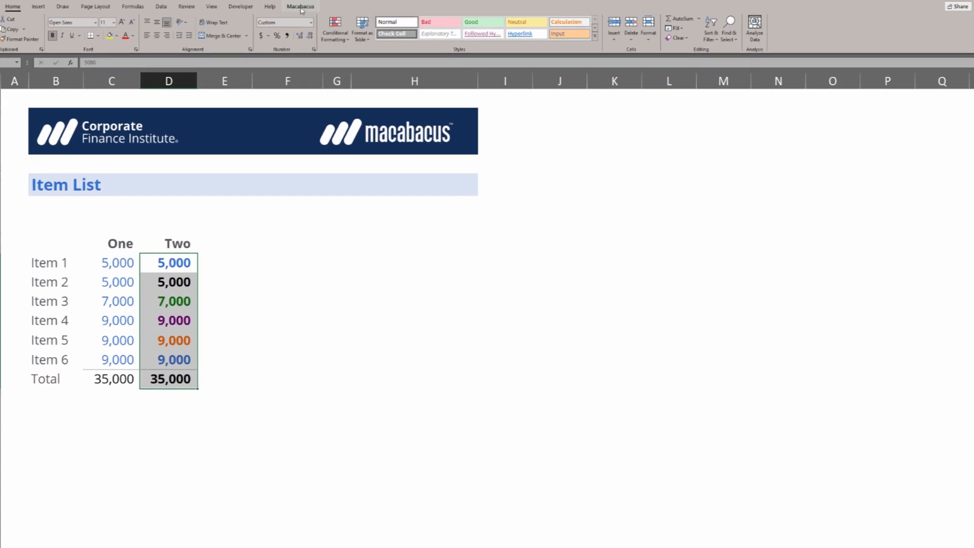
left_click(300, 6)
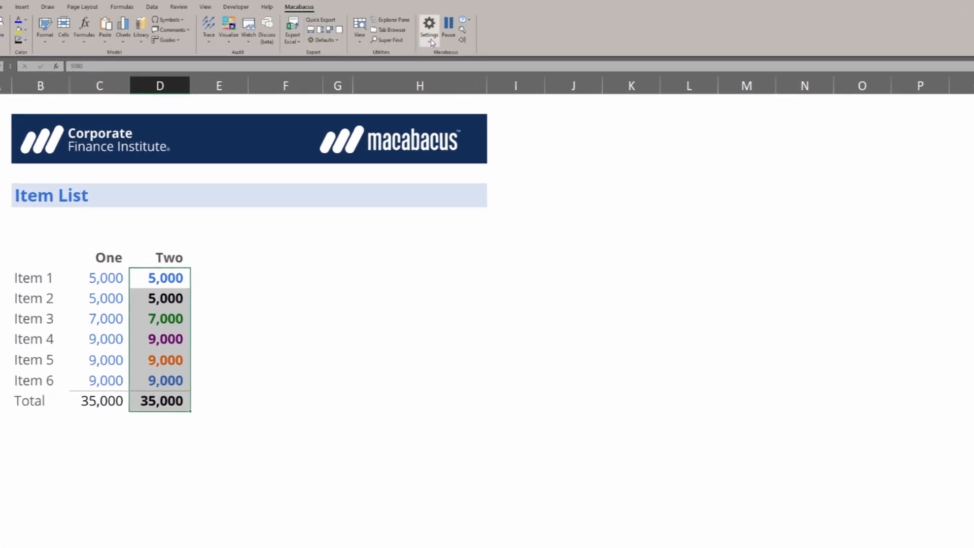
mouse_move(443, 59)
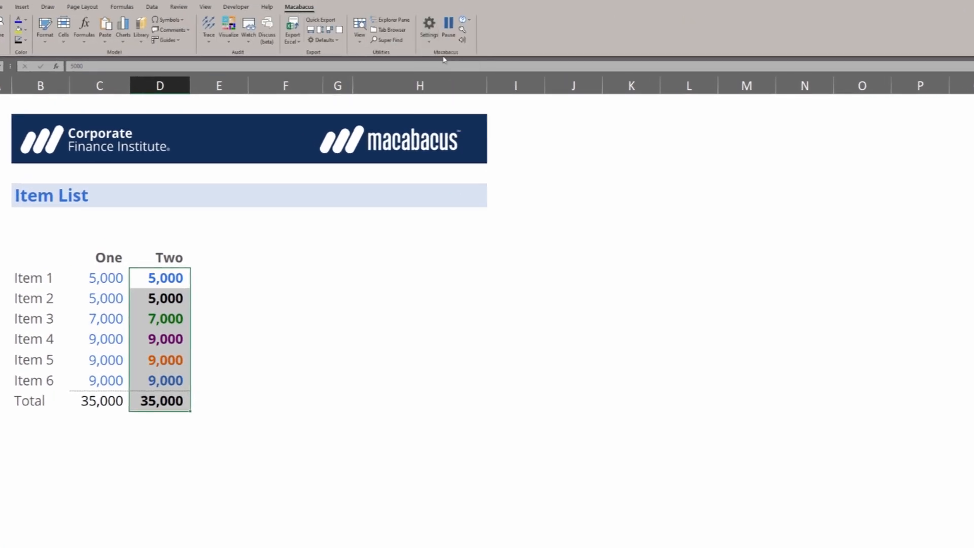
left_click(428, 26)
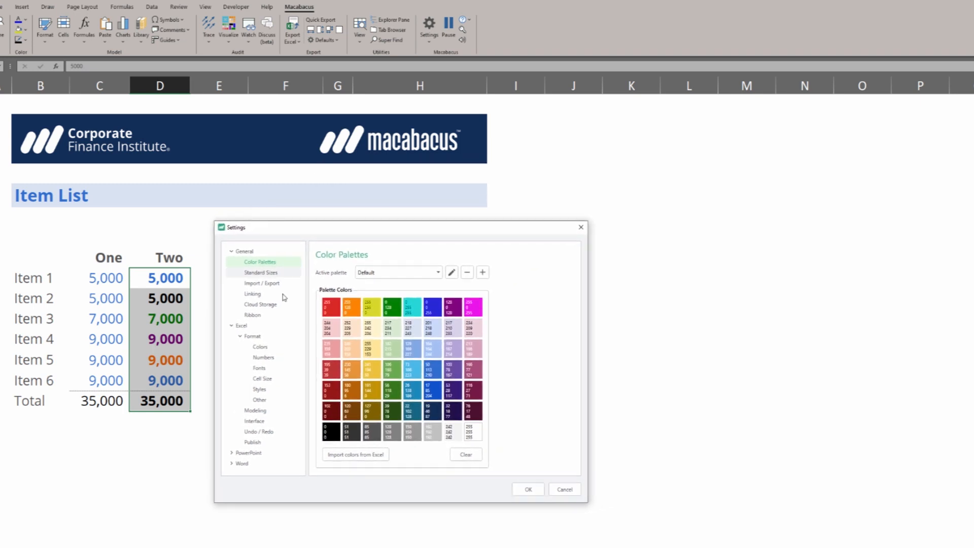
left_click(260, 346)
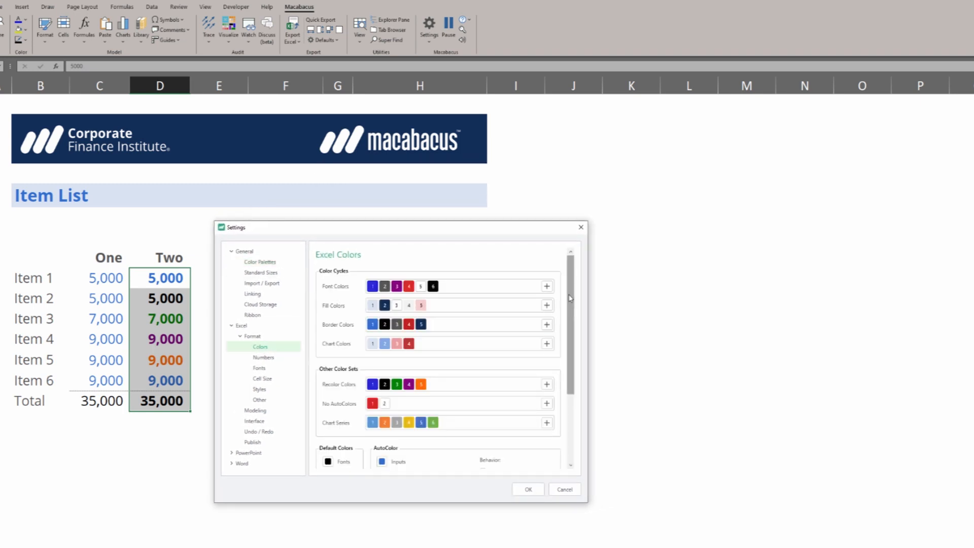
scroll("down", 3)
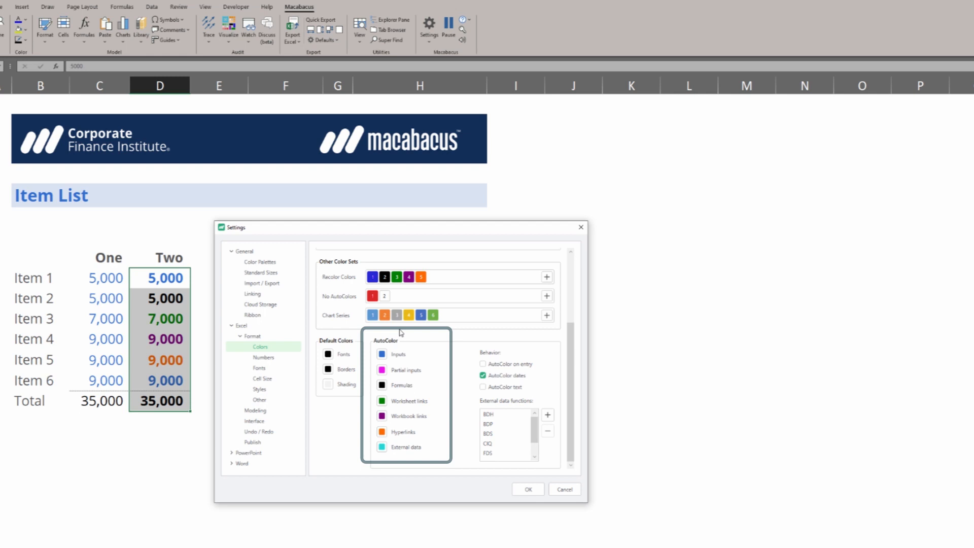
mouse_move(420, 344)
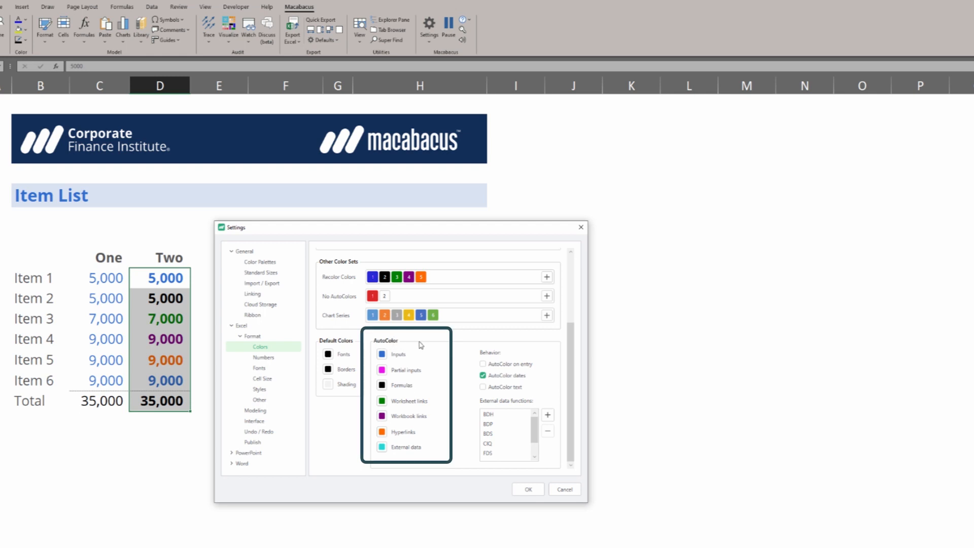
mouse_move(421, 344)
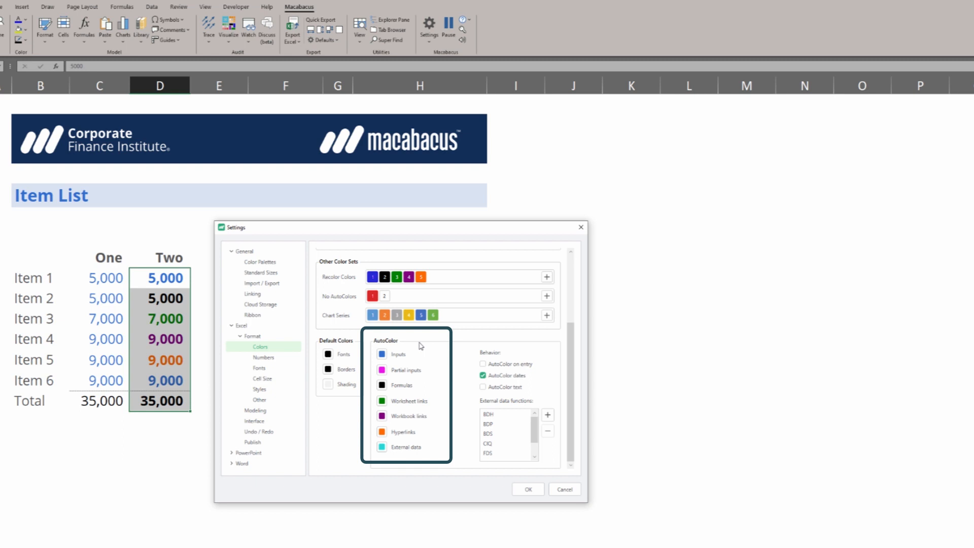
mouse_move(325, 468)
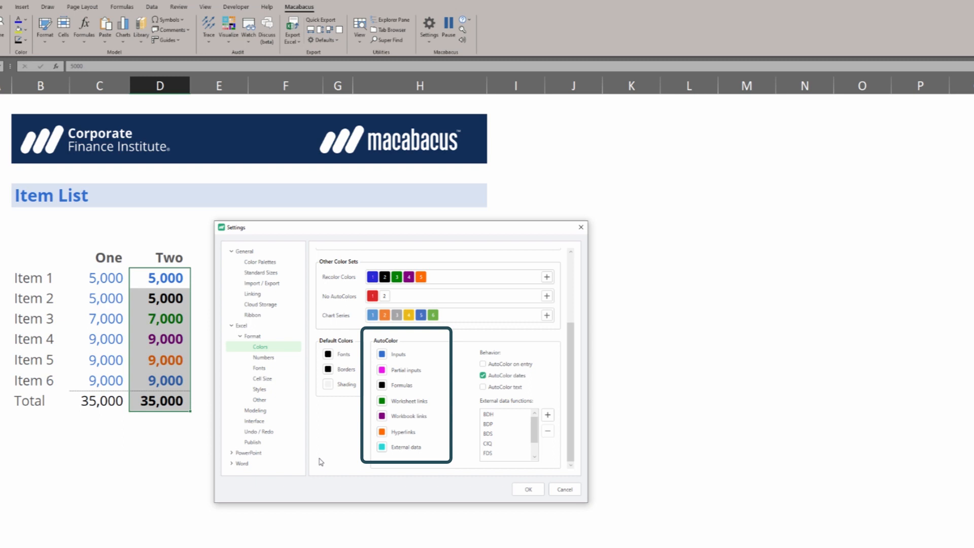
mouse_move(342, 422)
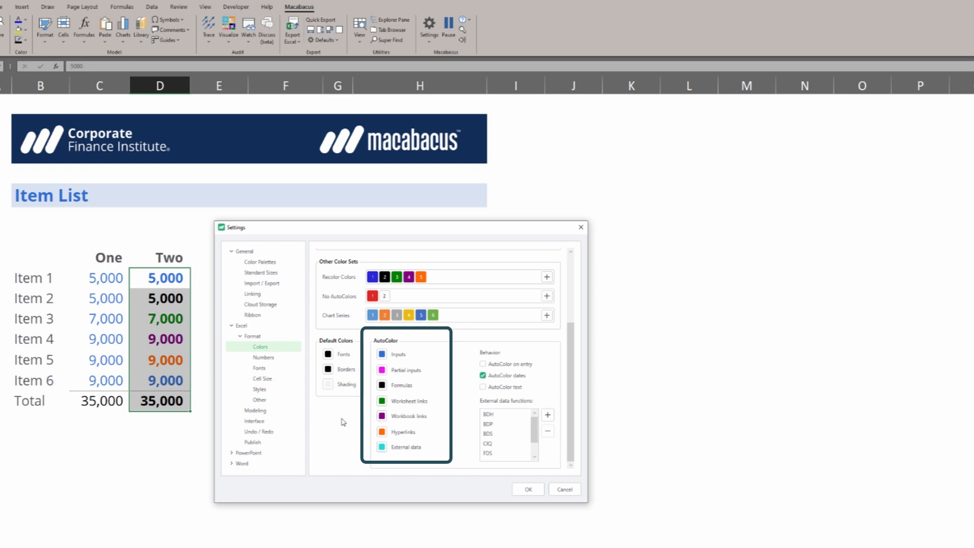
mouse_move(326, 434)
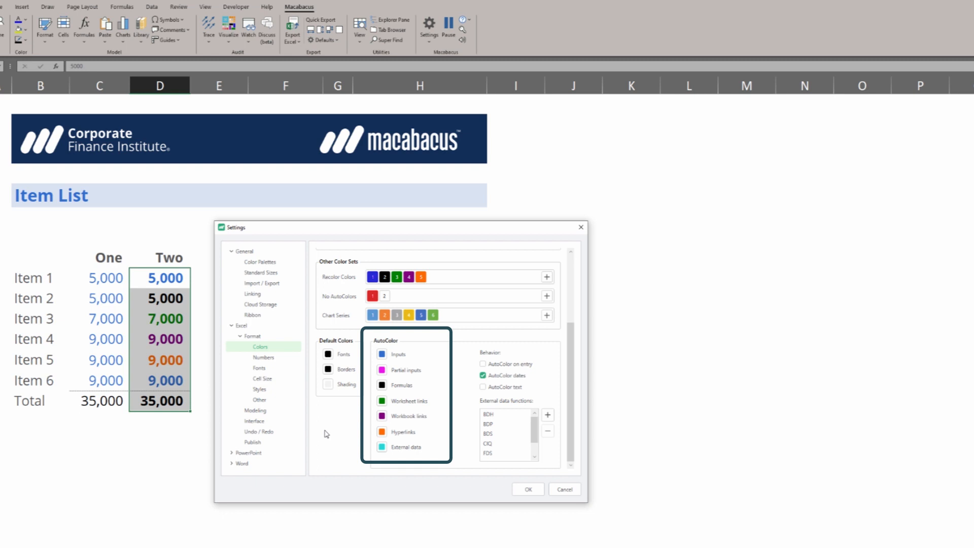
mouse_move(323, 464)
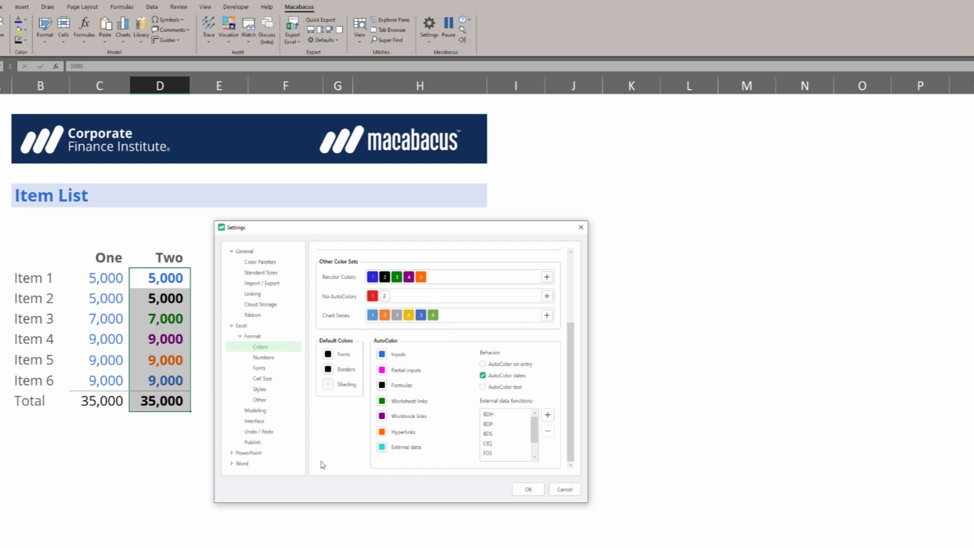
left_click(405, 369)
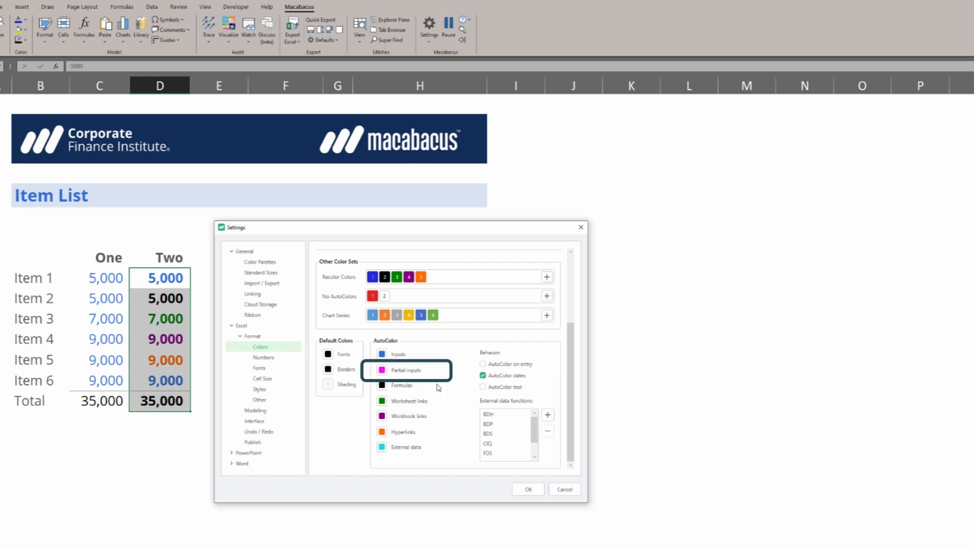
mouse_move(316, 452)
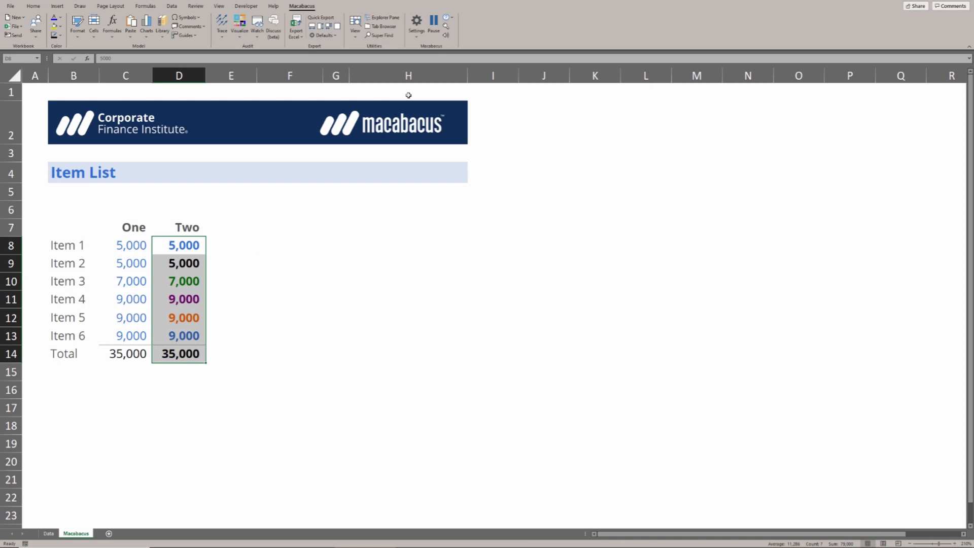
Step: Enter =D8+7 as Item 2 in column Two, giving 5,007 and a 35,007 total
type("=D8")
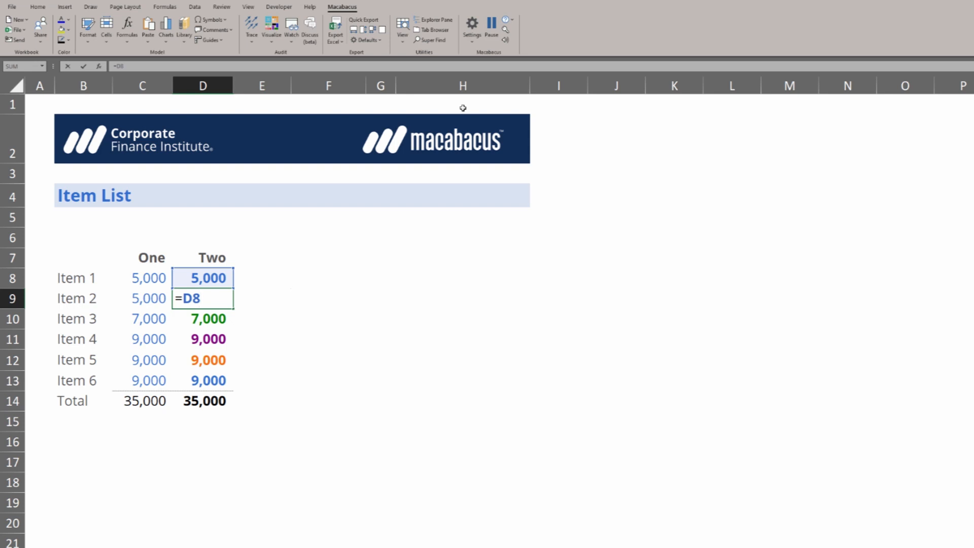
type("+7")
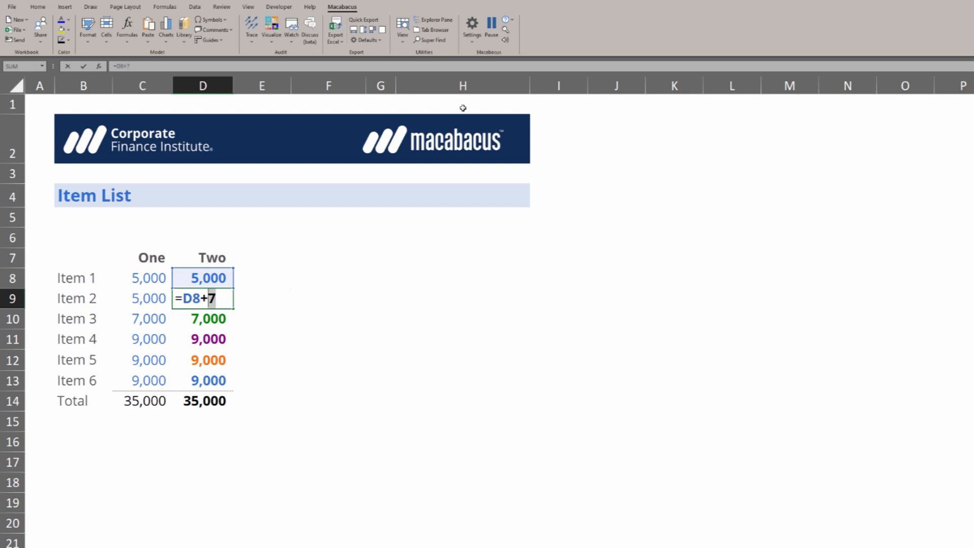
double_click(189, 298)
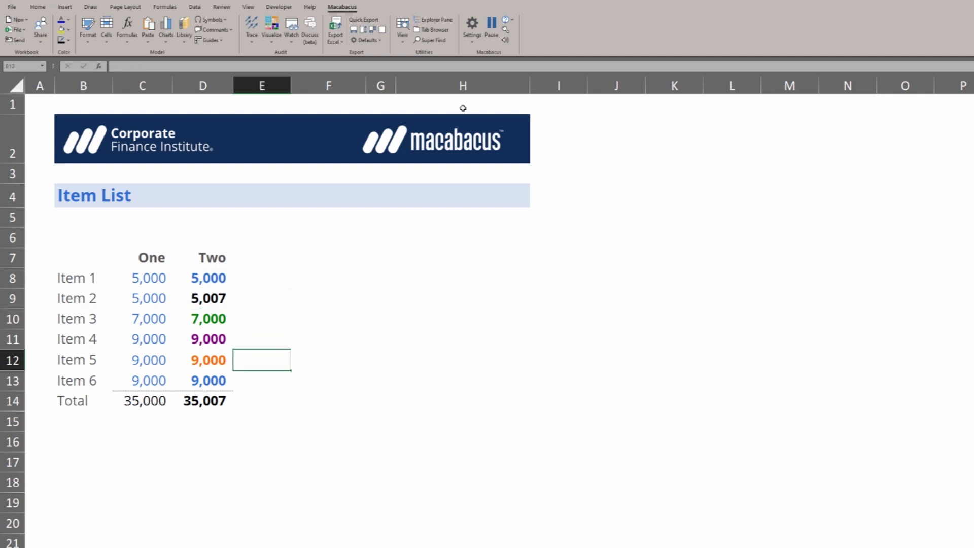
Step: Select an empty cell and rerun Macabacus AutoColor Sheet with Ctrl+Alt+S
left_click(207, 381)
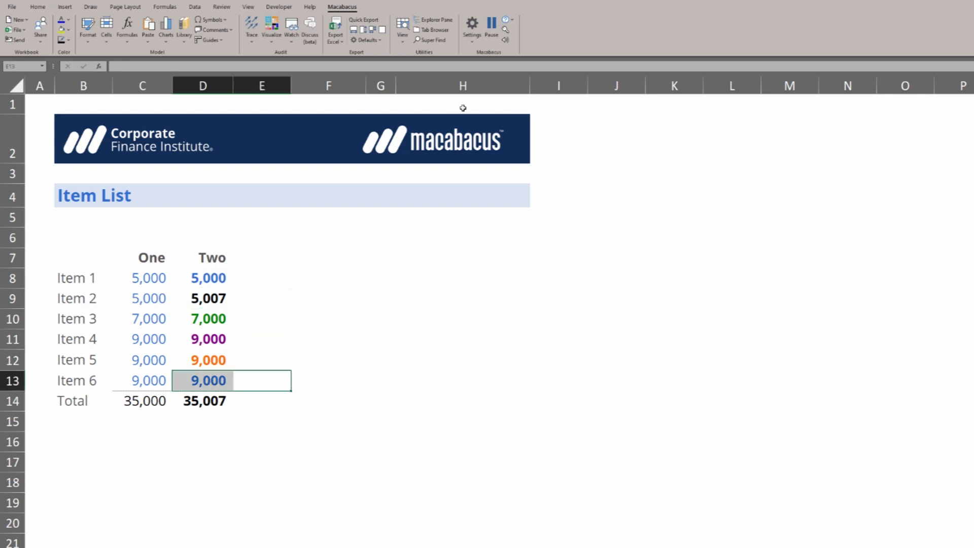
left_click(203, 380)
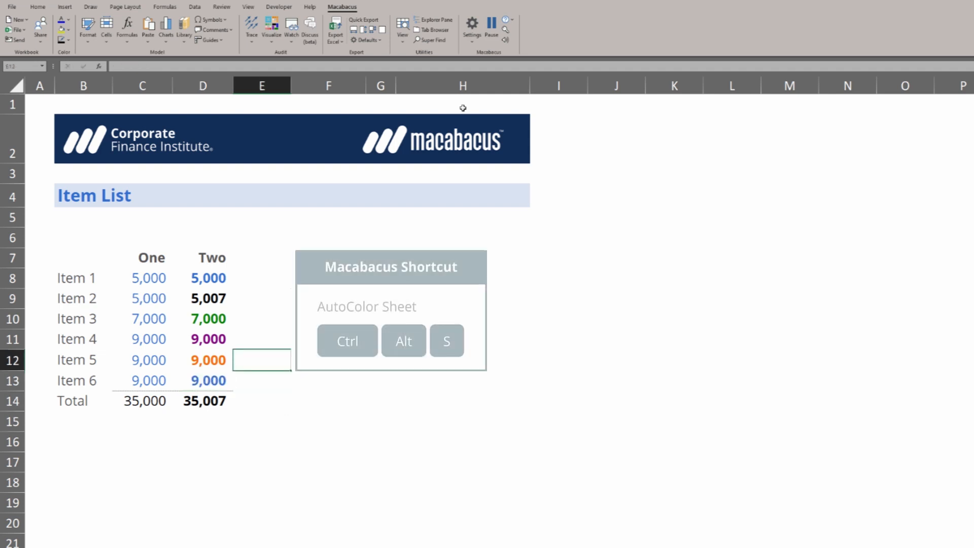
key("ctrl+alt+s")
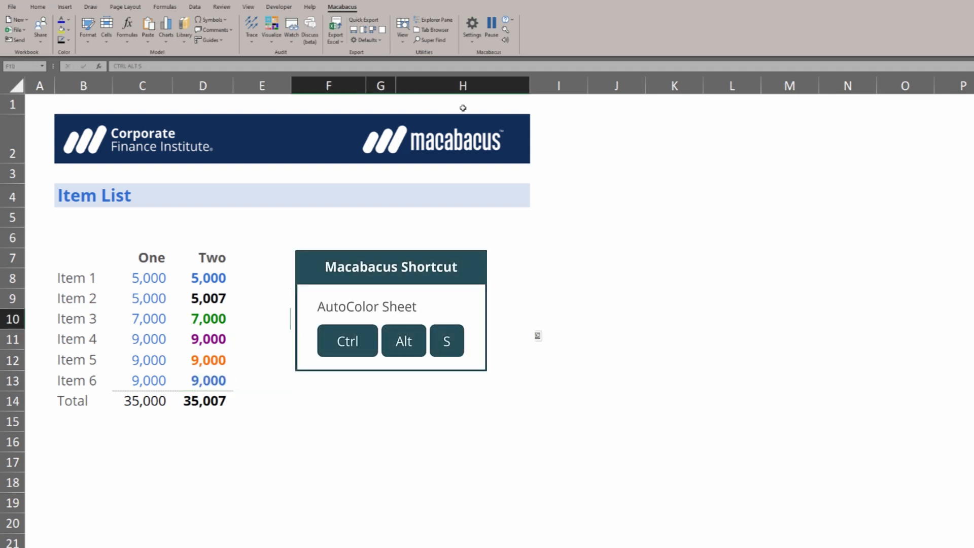